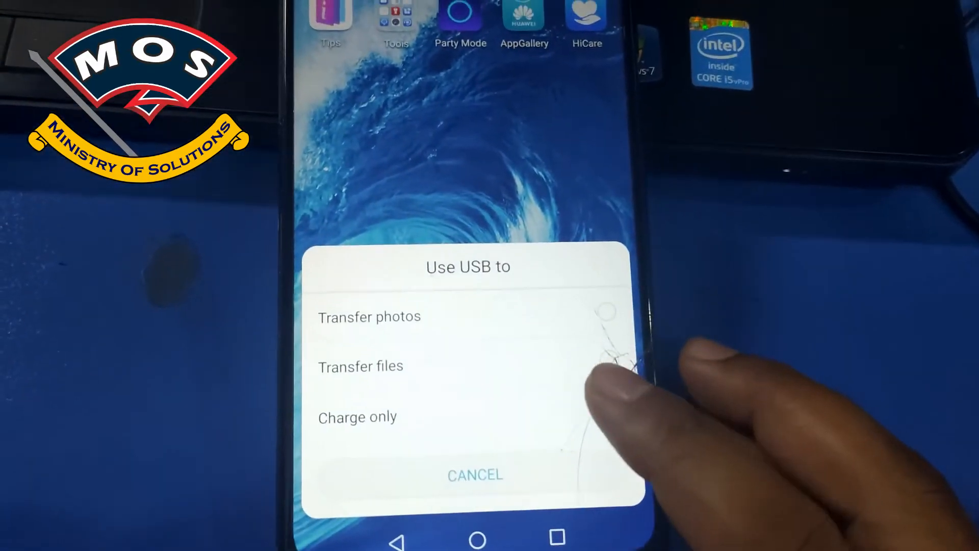
- Set USB to Transfer files and unlock developer options via Build number in About phone
{"action": "left_click", "coordinate": [475, 474]}
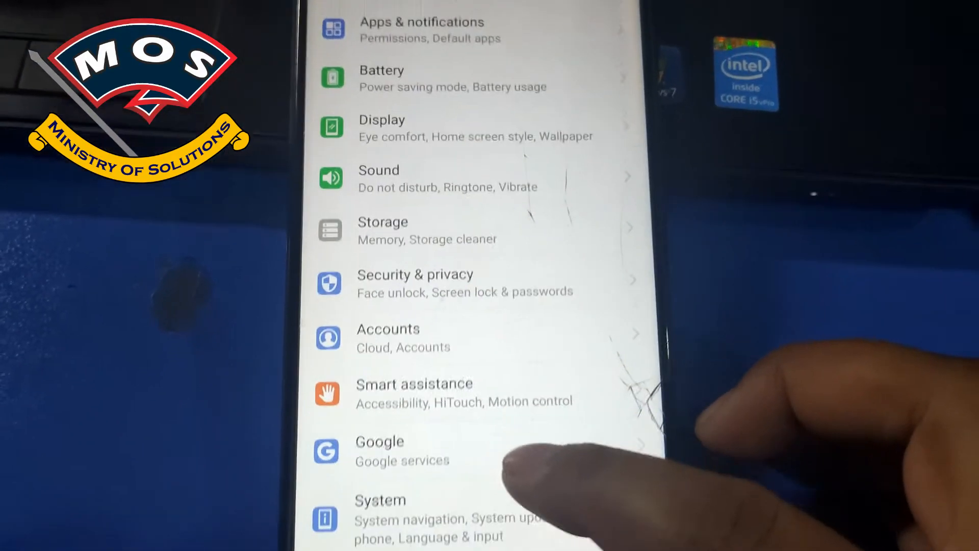
{"action": "left_click", "coordinate": [381, 515]}
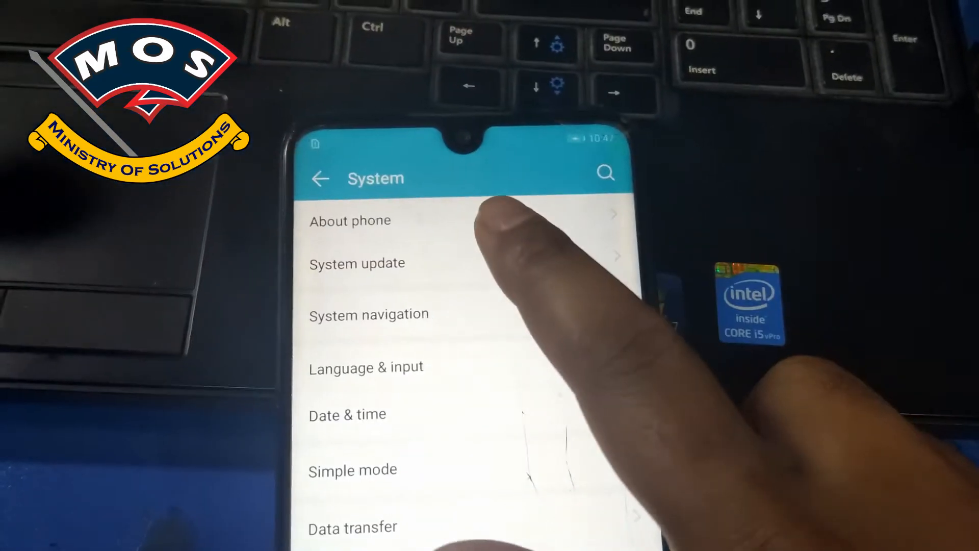
{"action": "left_click", "coordinate": [350, 221]}
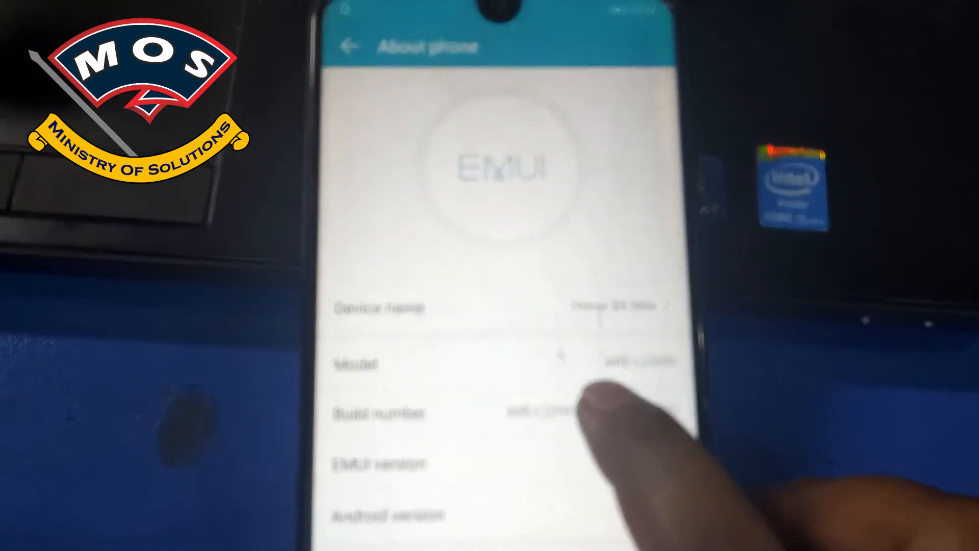
{"action": "left_click", "coordinate": [351, 47]}
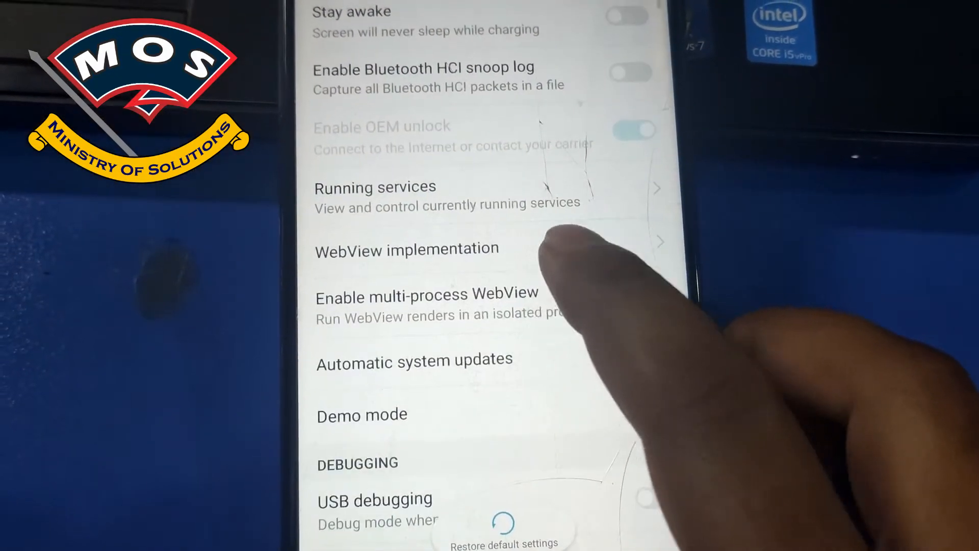
- Turn on USB debugging in Developer options
{"action": "left_click", "coordinate": [374, 500]}
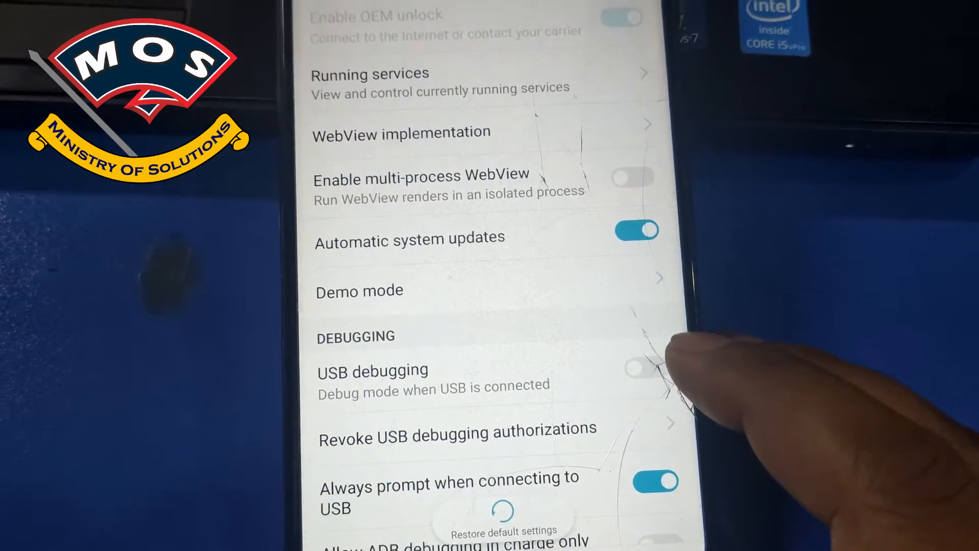
{"action": "left_click", "coordinate": [636, 369]}
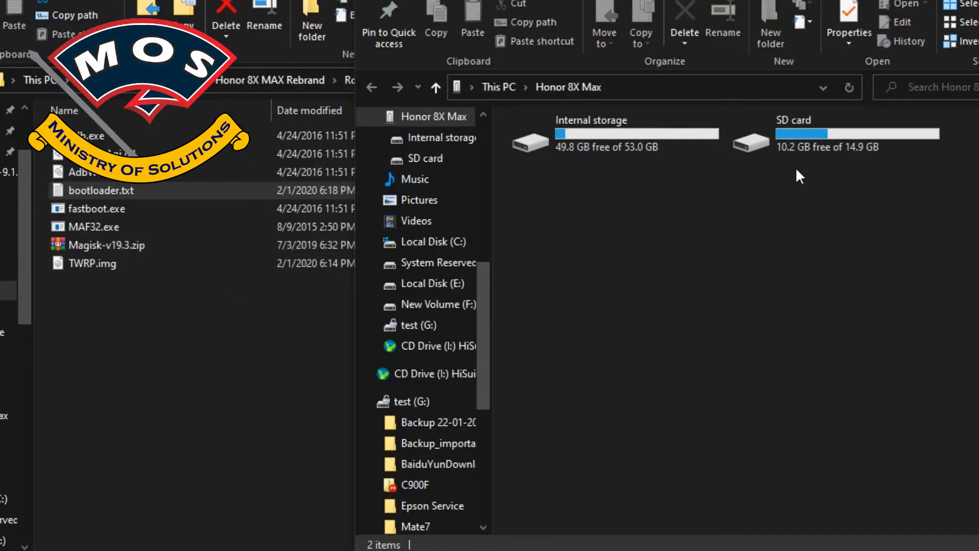
- Locate Magisk-v19.3.zip on the phone's SD card and launch Command Prompt in the Root folder
{"action": "double_click", "coordinate": [794, 135]}
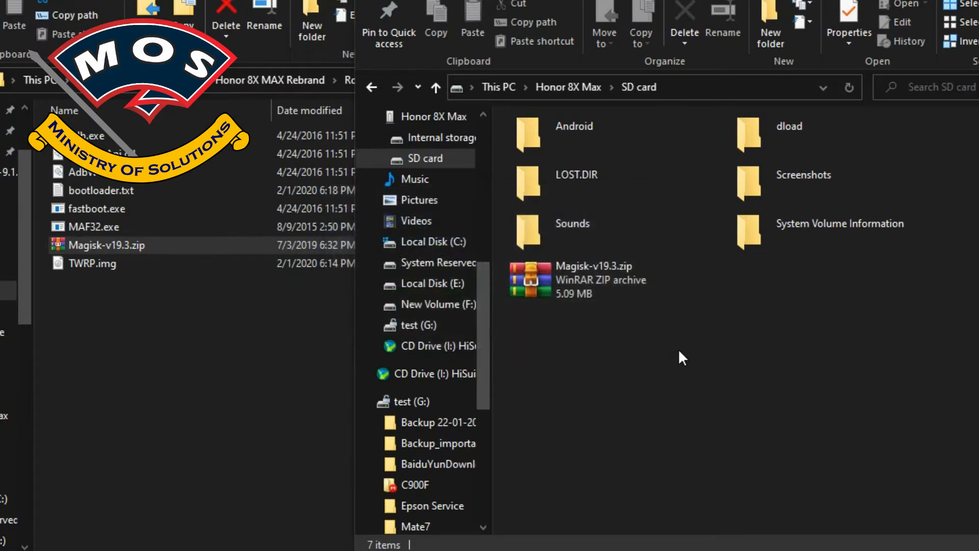
{"action": "left_click", "coordinate": [594, 279]}
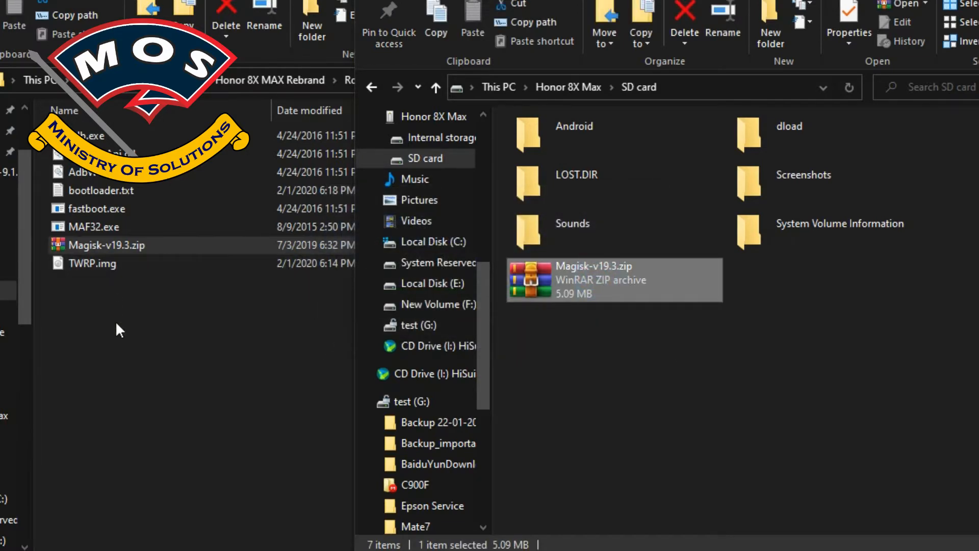
{"action": "double_click", "coordinate": [94, 227]}
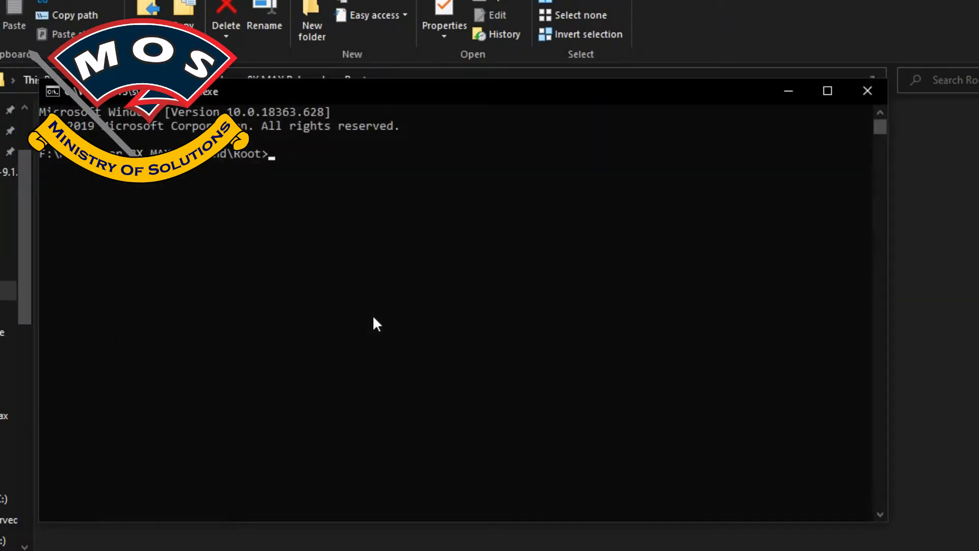
- Run adb devices to detect the phone, then adb reboot-bootloader
{"action": "type", "text": "adb devices"}
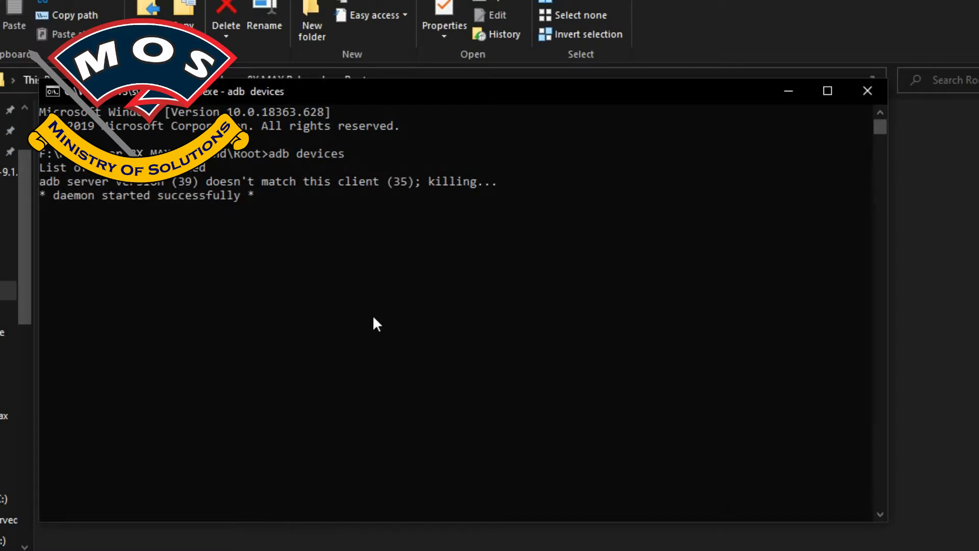
{"action": "type", "text": "adb reboot-bootloa"}
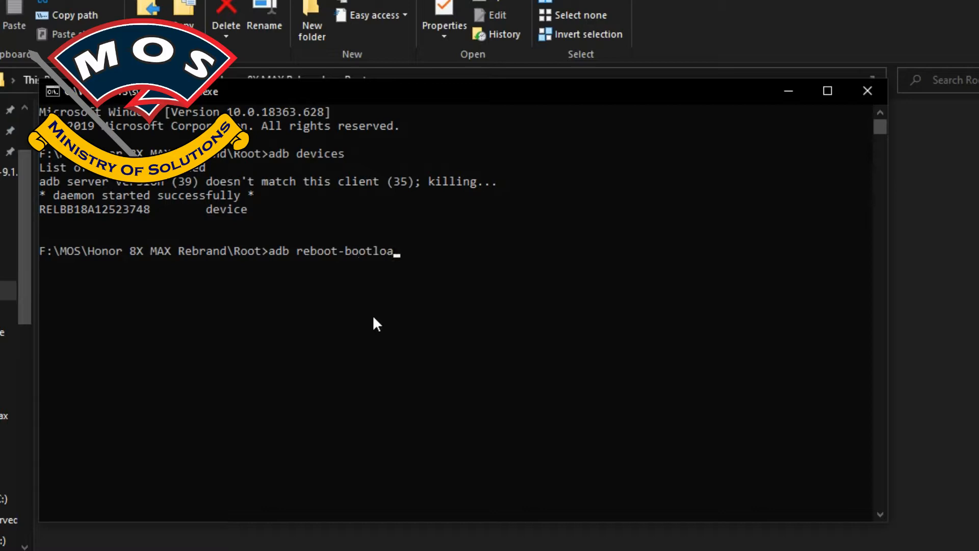
{"action": "type", "text": "der"}
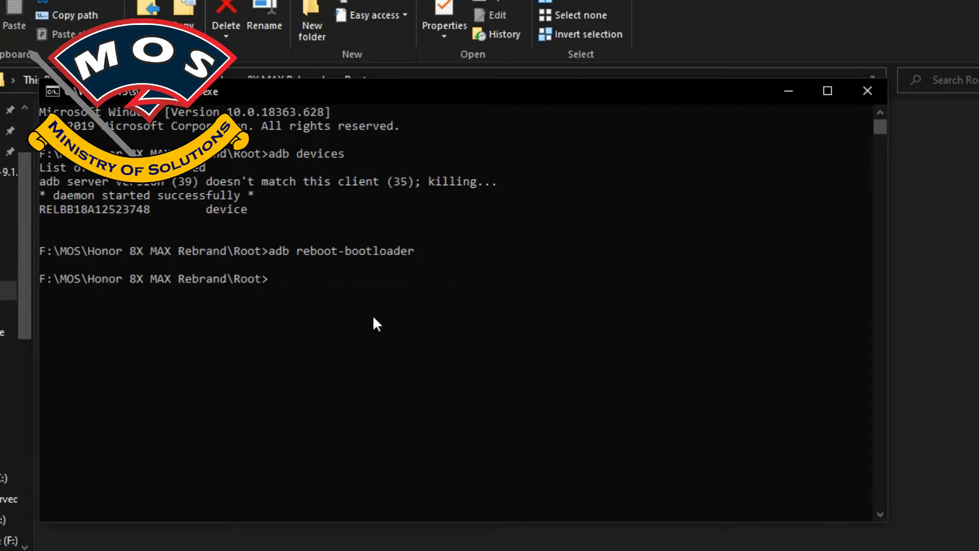
- Begin the fastboot oem unlock command and switch to the file holding the unlock code
{"action": "type", "text": "fastboot oem"}
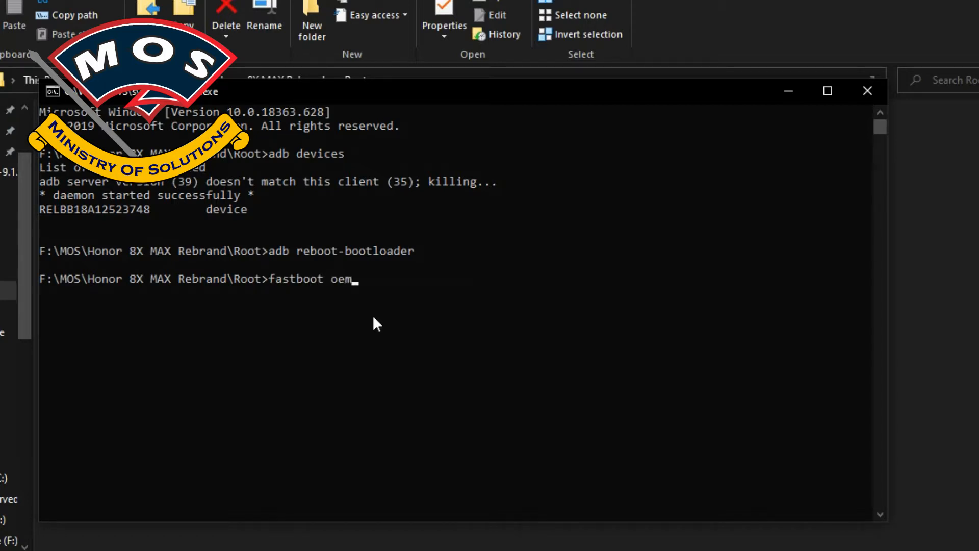
{"action": "type", "text": "unlock"}
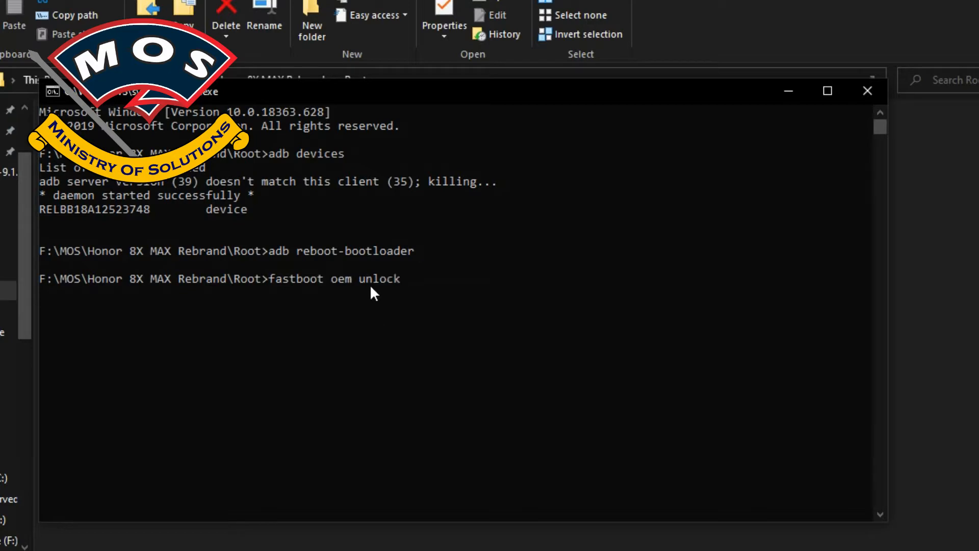
{"action": "left_click", "coordinate": [347, 91]}
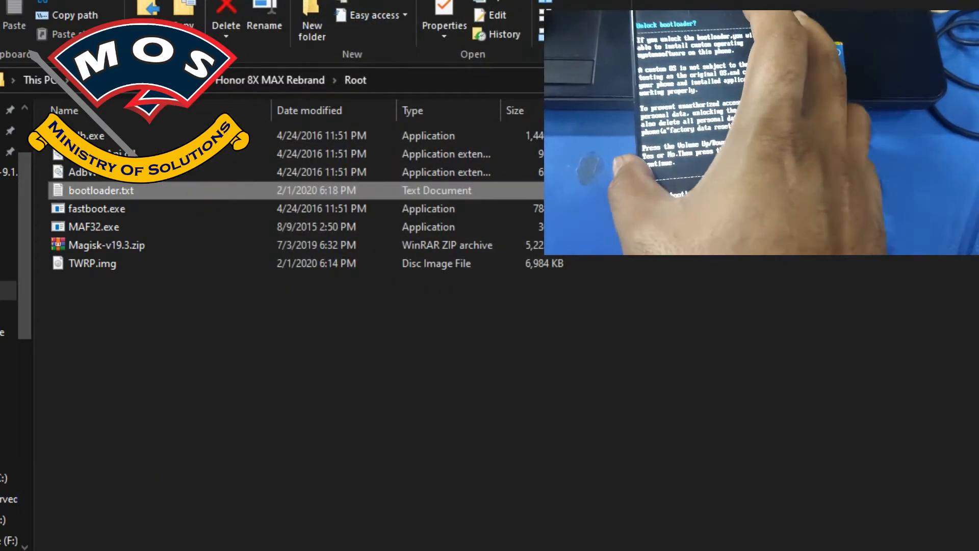
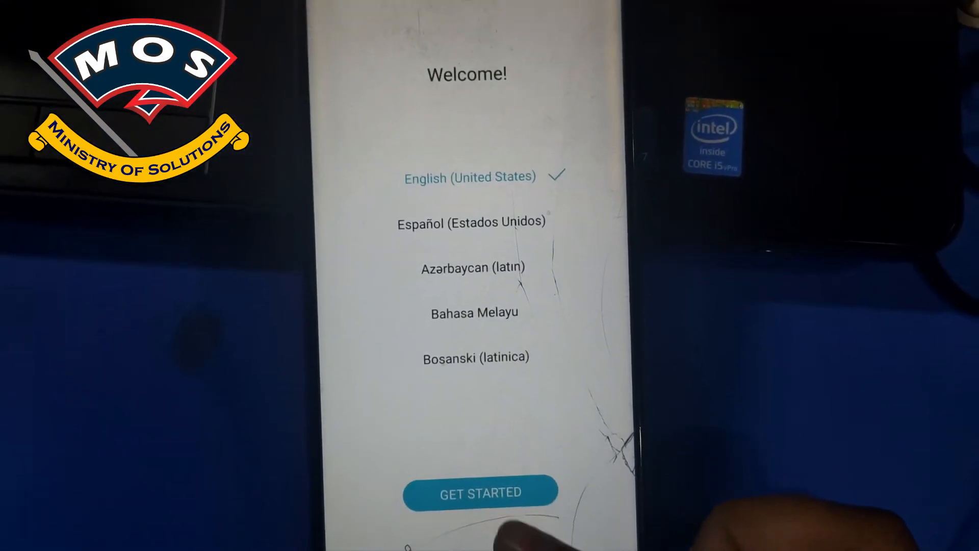
- Start the EMUI setup wizard with GET STARTED and finish through to the home screen
{"action": "left_click", "coordinate": [480, 491]}
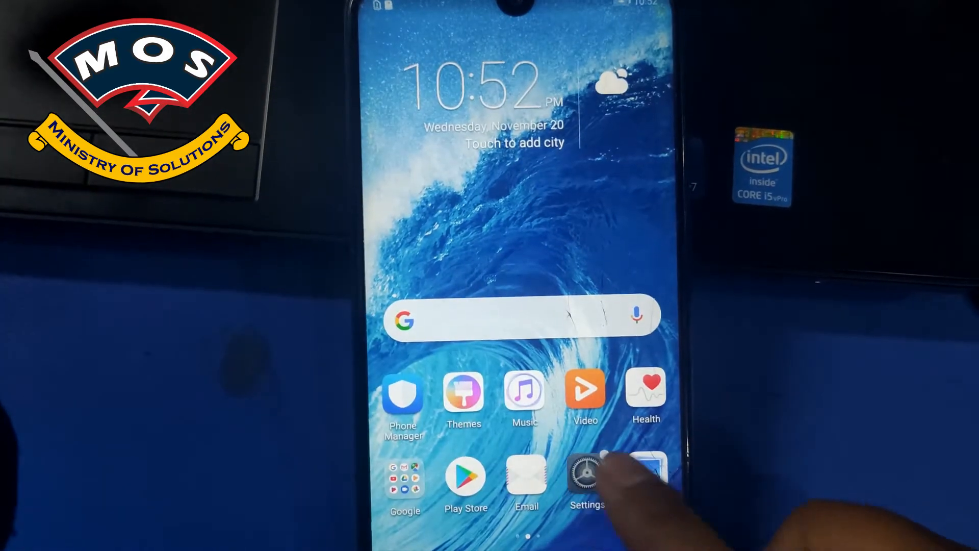
- Re-enable USB debugging in Developer options and confirm the allow prompt
{"action": "left_click", "coordinate": [584, 471]}
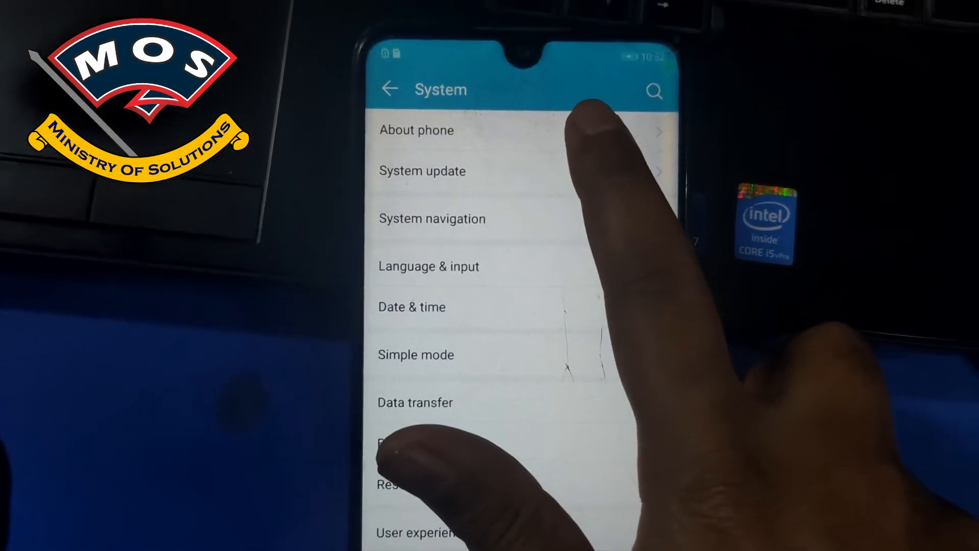
{"action": "left_click", "coordinate": [417, 129]}
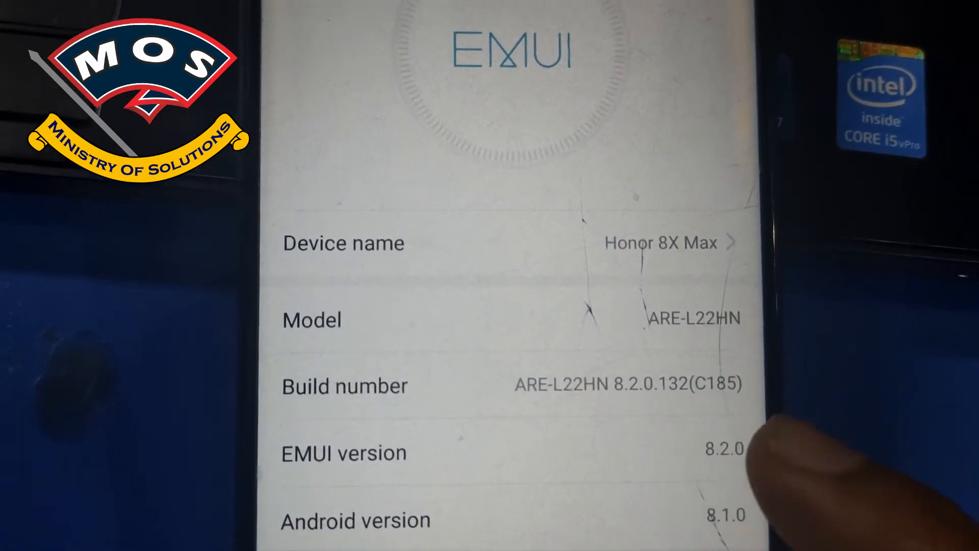
{"action": "scroll", "scroll_direction": "down", "scroll_amount": 3}
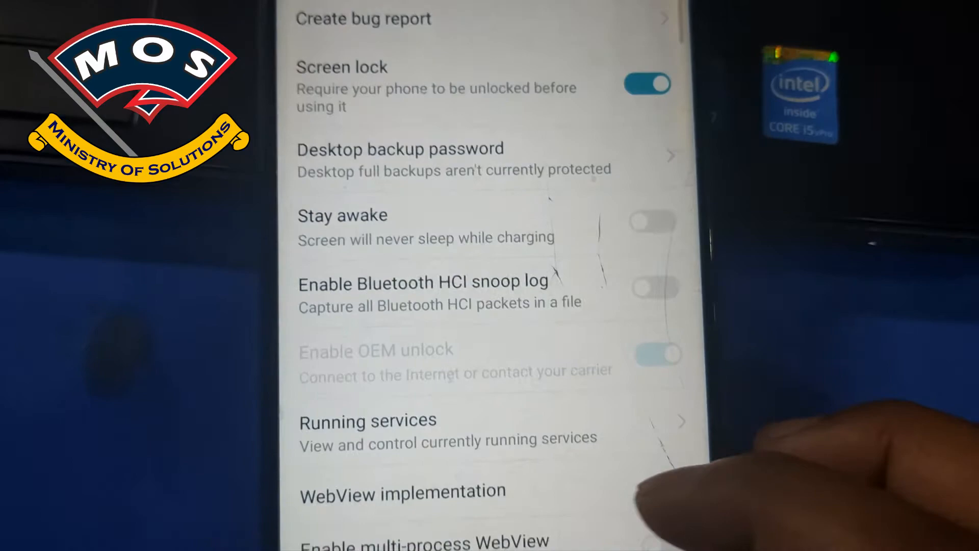
{"action": "scroll", "scroll_direction": "down", "scroll_amount": 3}
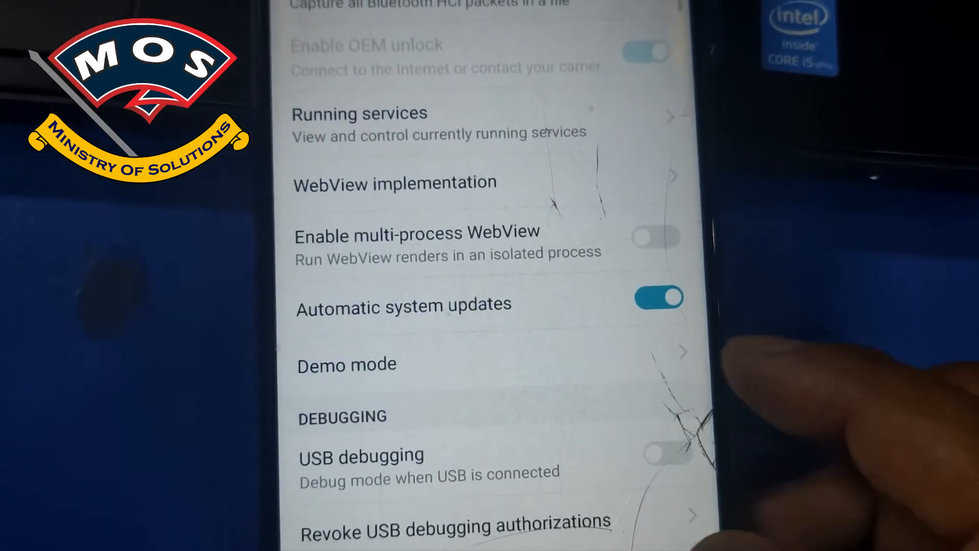
{"action": "left_click", "coordinate": [671, 455]}
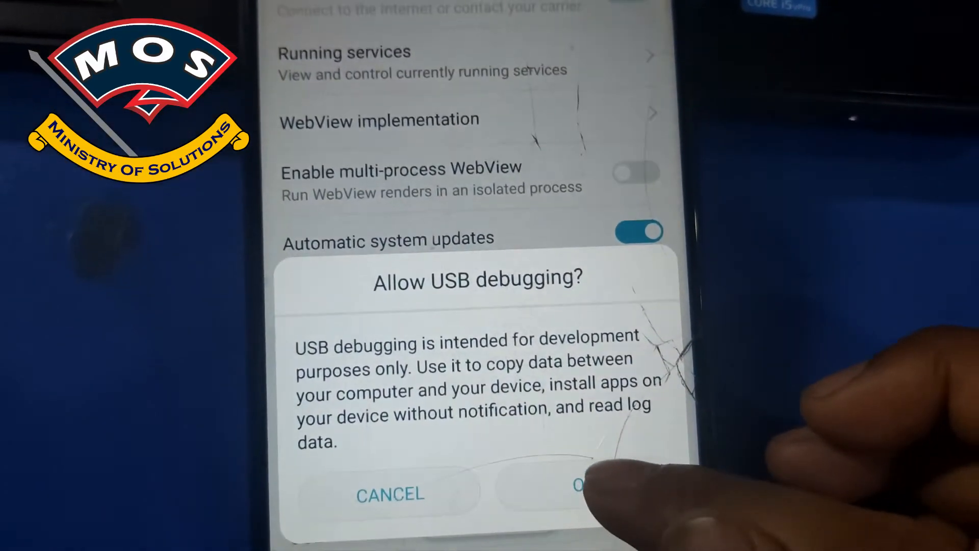
{"action": "left_click", "coordinate": [577, 493]}
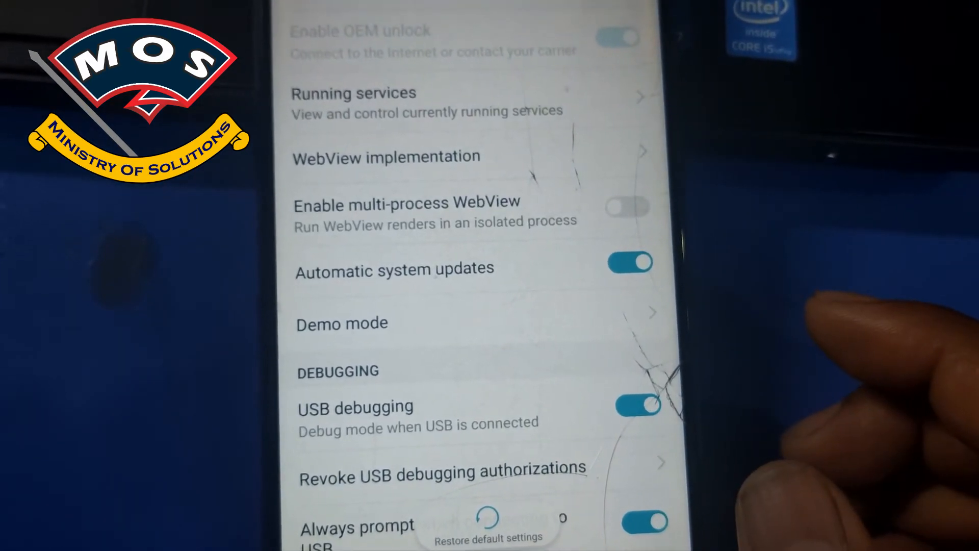
{"action": "scroll", "scroll_direction": "down", "scroll_amount": 3}
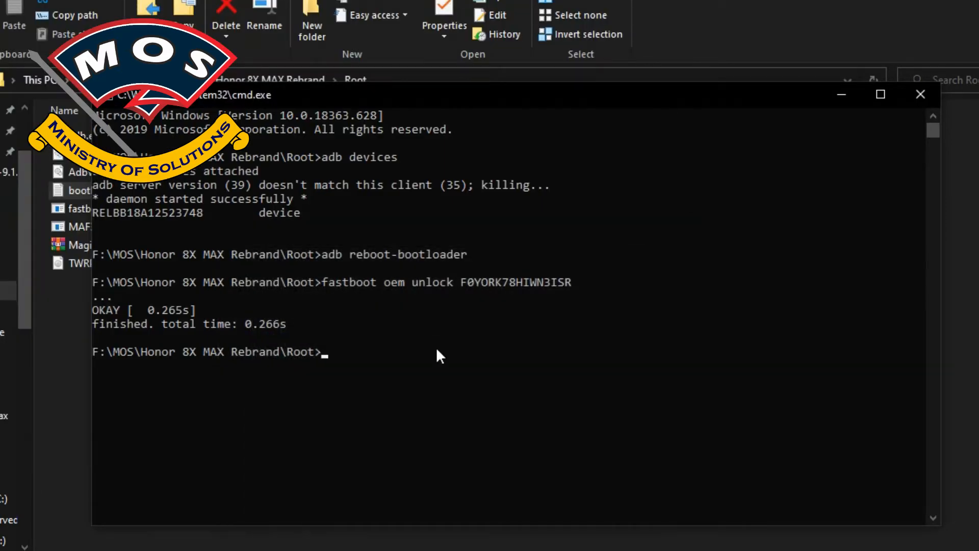
- Run adb reboot-bootloader, then enter fastboot flash recovery_ramdisk for the TWRP image
{"action": "type", "text": "adb reboot-bootloader"}
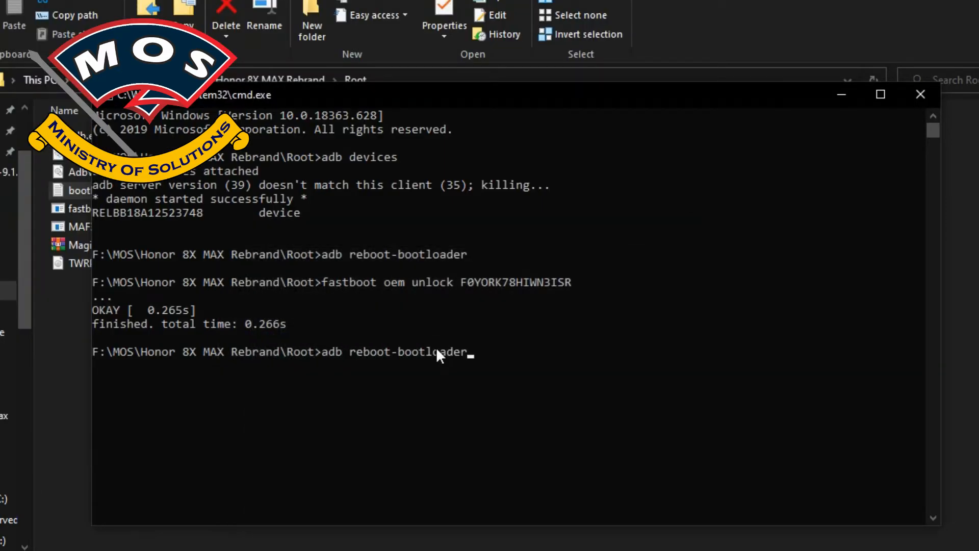
{"action": "mouse_move", "coordinate": [691, 400]}
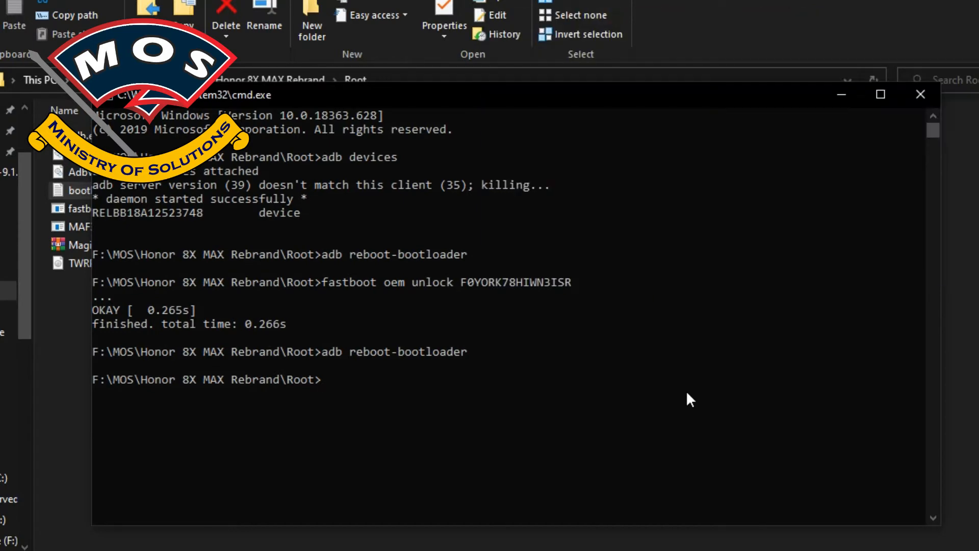
{"action": "type", "text": "fastboot flash re"}
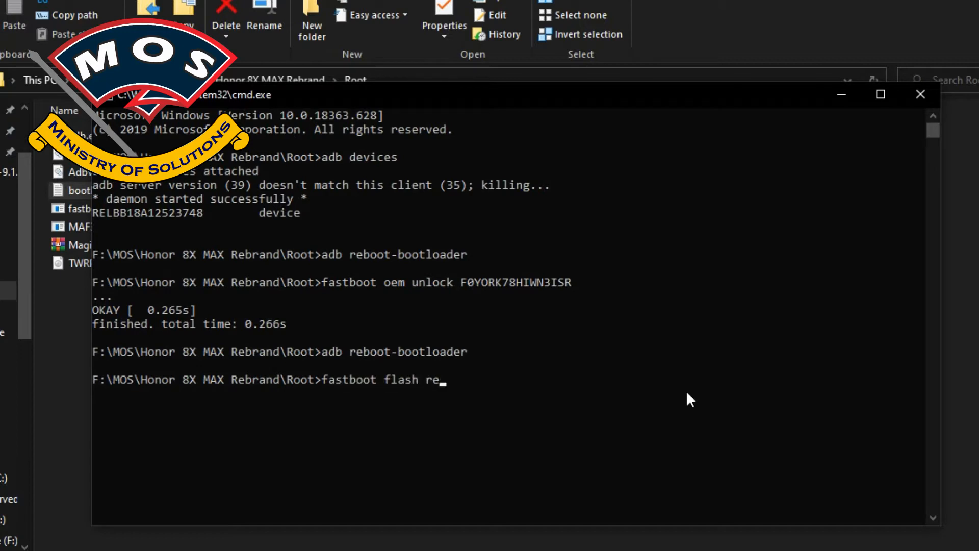
{"action": "type", "text": "covery"}
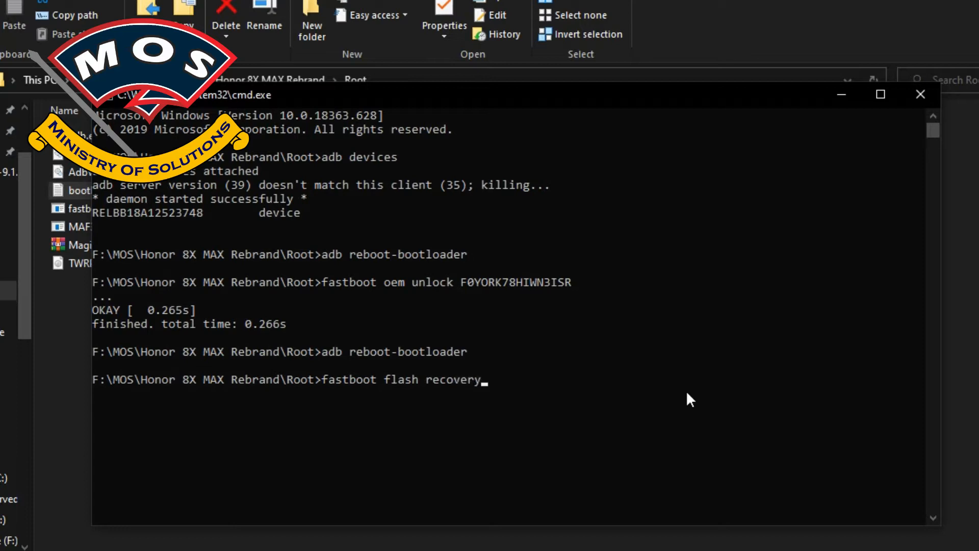
{"action": "type", "text": "_ramdis"}
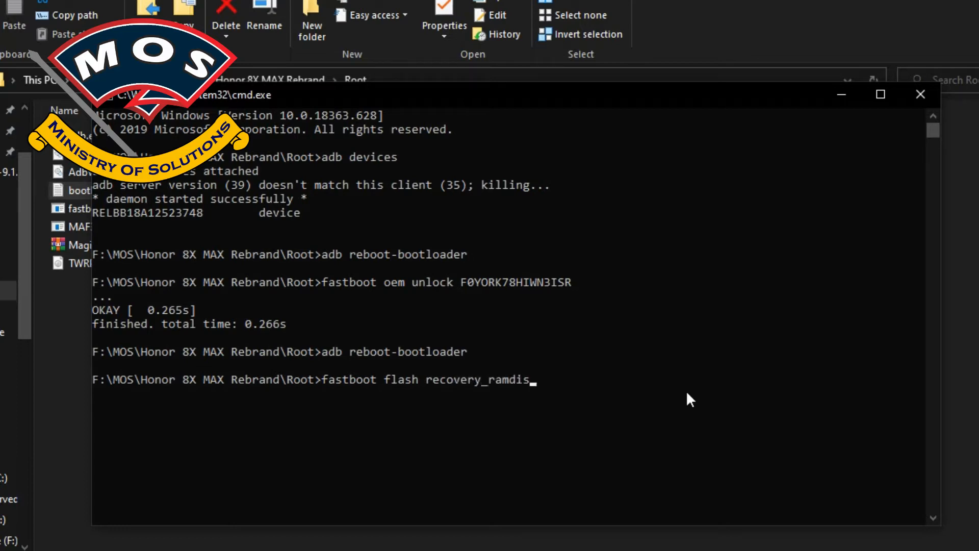
{"action": "type", "text": "k"}
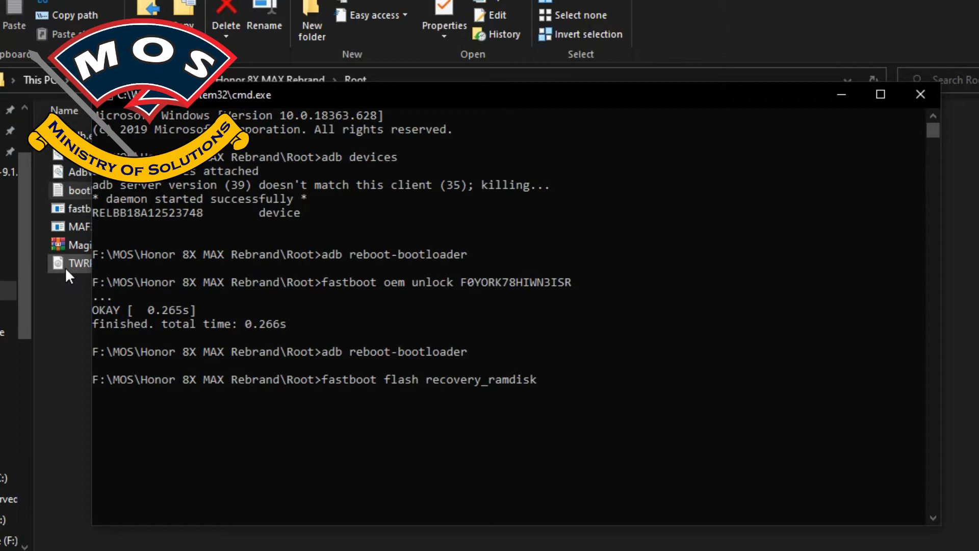